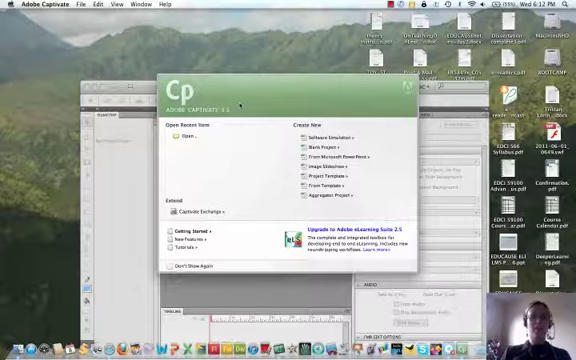
{"action": "mouse_move", "coordinate": [272, 128]}
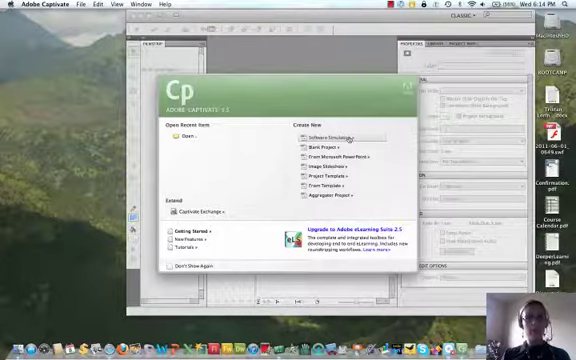
{"action": "mouse_move", "coordinate": [336, 156]}
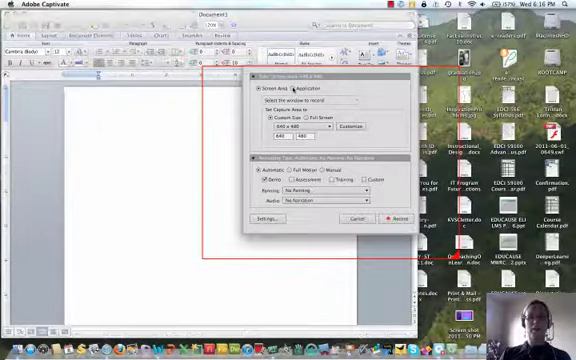
Try Screen Area, Full Screen and custom size, then list the preset capture sizes (iPad, iPhone, standard)
{"action": "left_click", "coordinate": [294, 90]}
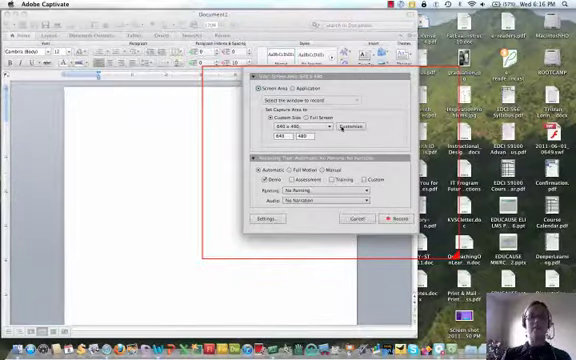
{"action": "left_click", "coordinate": [296, 120]}
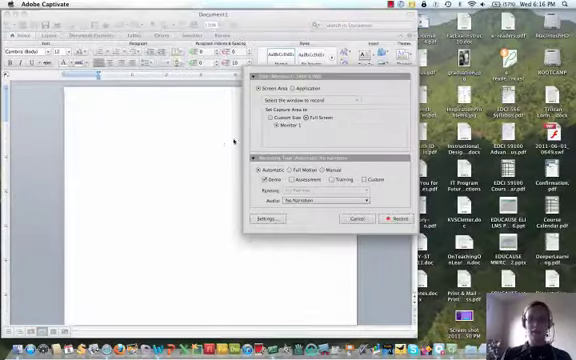
{"action": "left_click", "coordinate": [278, 116]}
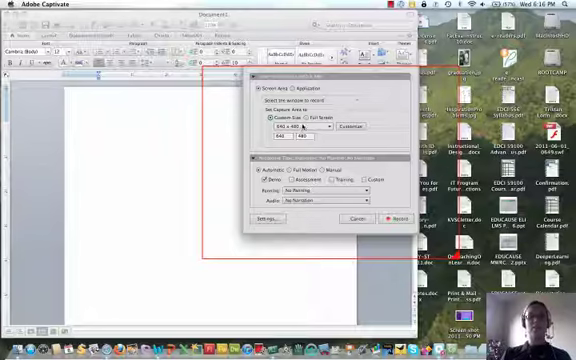
{"action": "left_click", "coordinate": [318, 128]}
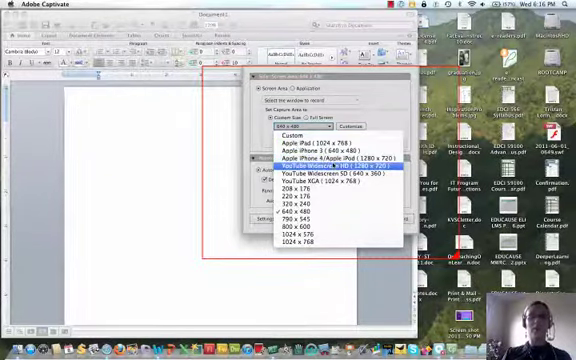
{"action": "mouse_move", "coordinate": [330, 176]}
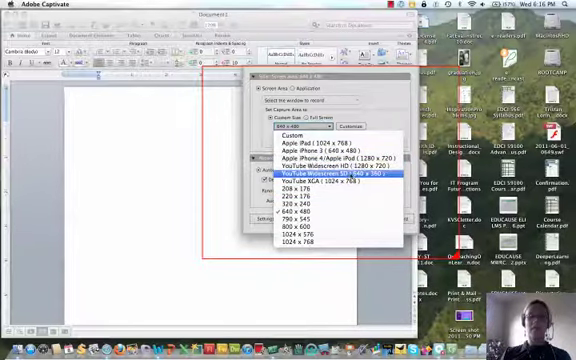
{"action": "mouse_move", "coordinate": [320, 162]}
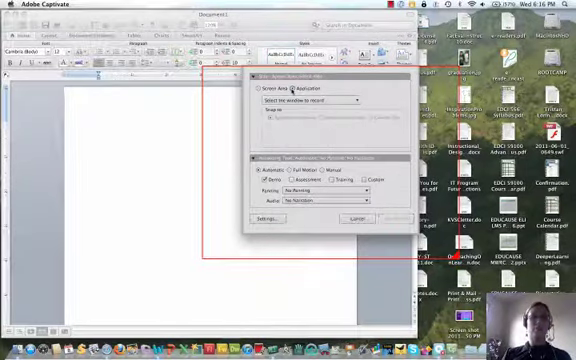
Record the Microsoft Word - Document1 window with the capture fitted to the whole application window
{"action": "left_click", "coordinate": [308, 90]}
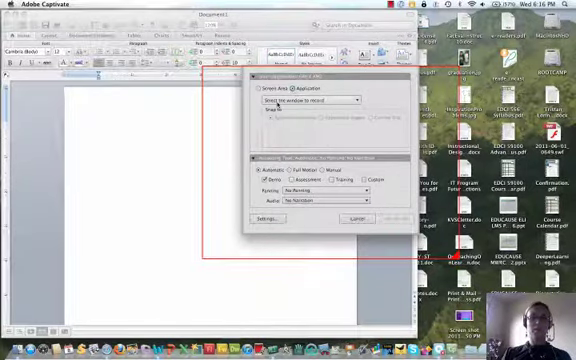
{"action": "left_click", "coordinate": [310, 100]}
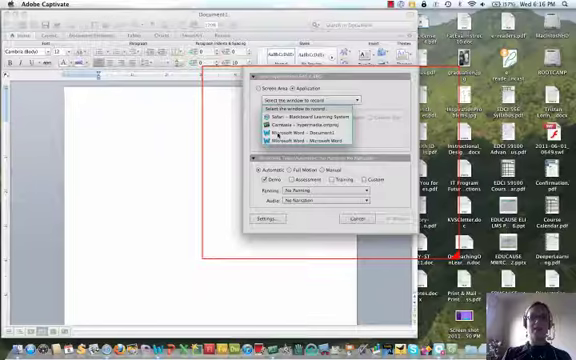
{"action": "left_click", "coordinate": [310, 130]}
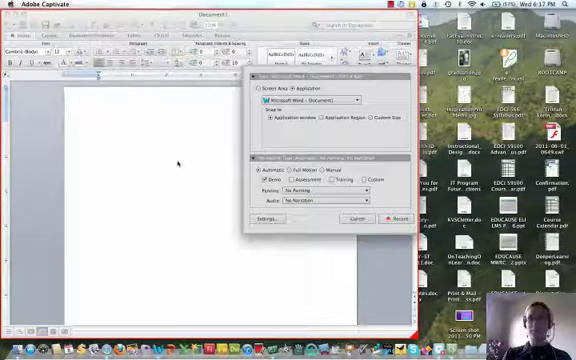
{"action": "left_click", "coordinate": [316, 160]}
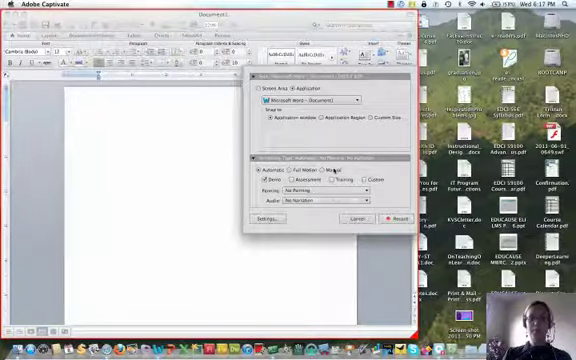
Use automatic recording and choose the simulation mode to capture
{"action": "left_click", "coordinate": [344, 174]}
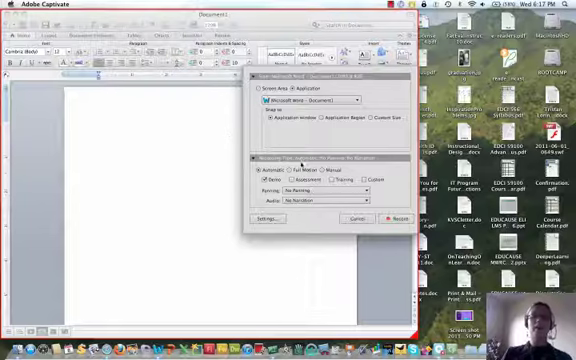
{"action": "left_click", "coordinate": [268, 168]}
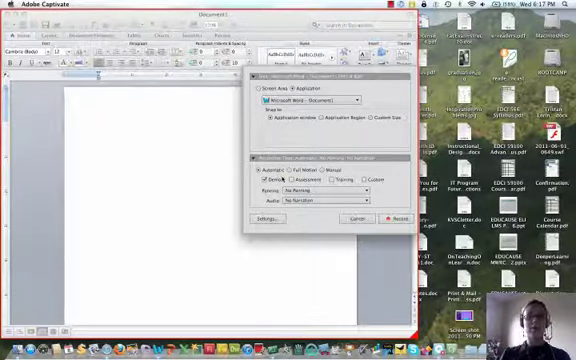
List the narration sources, from no narration to the built-in microphone
{"action": "left_click", "coordinate": [338, 176]}
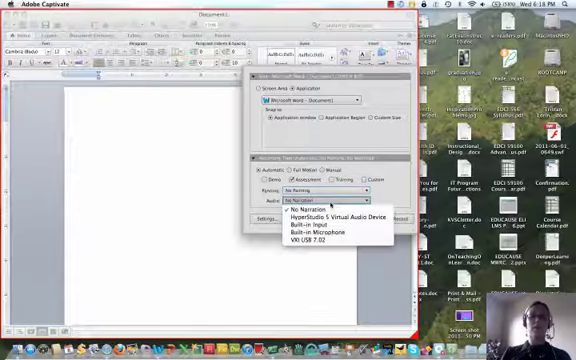
{"action": "mouse_move", "coordinate": [330, 228]}
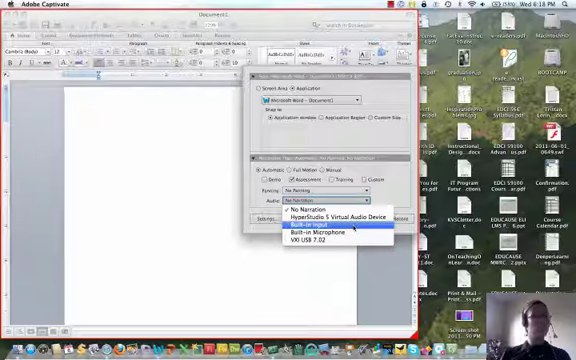
{"action": "mouse_move", "coordinate": [330, 234]}
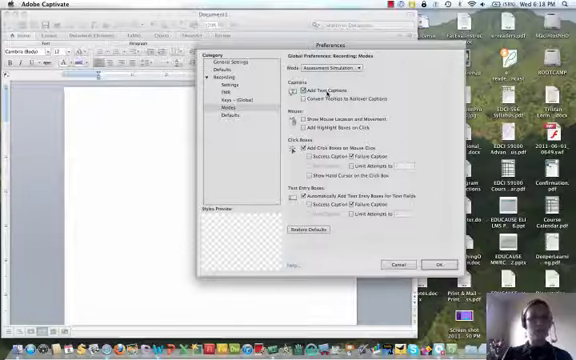
Review the Recording Modes preferences, then show the general Recording Settings page
{"action": "left_click", "coordinate": [300, 130]}
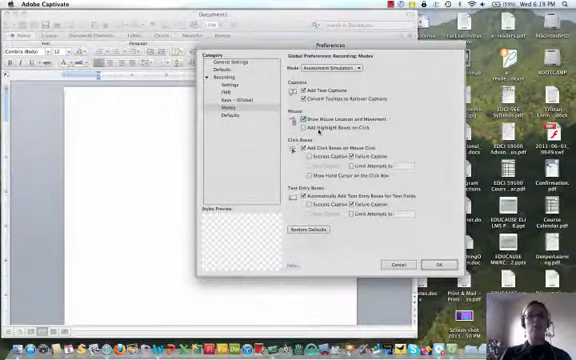
{"action": "left_click", "coordinate": [300, 124]}
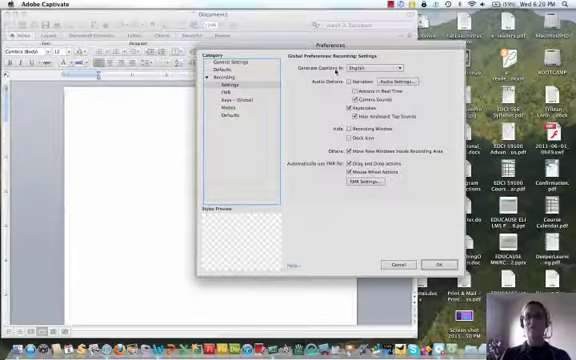
Review the Video Demo / Full Motion recording preferences, then show the Recording Keys page
{"action": "left_click", "coordinate": [228, 92]}
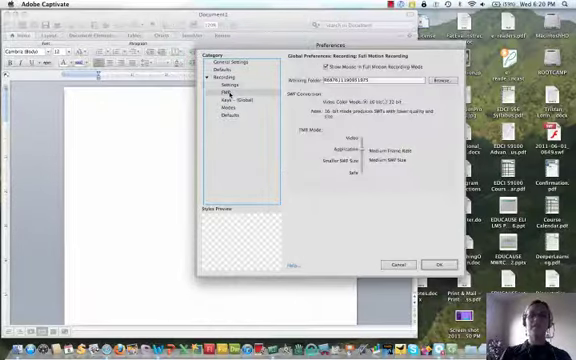
{"action": "left_click", "coordinate": [228, 78]}
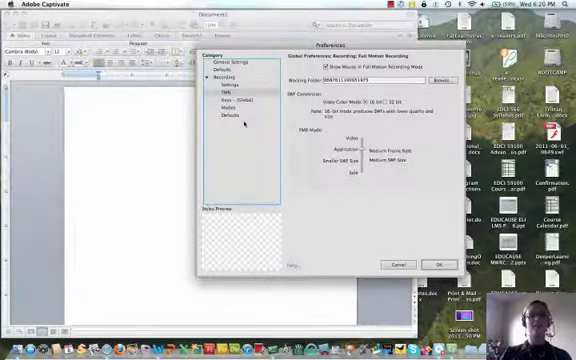
{"action": "left_click", "coordinate": [342, 144]}
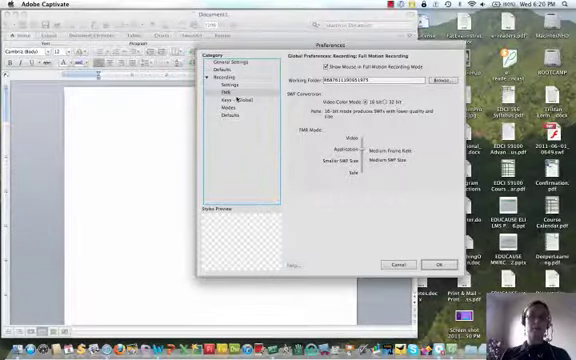
{"action": "left_click", "coordinate": [232, 102]}
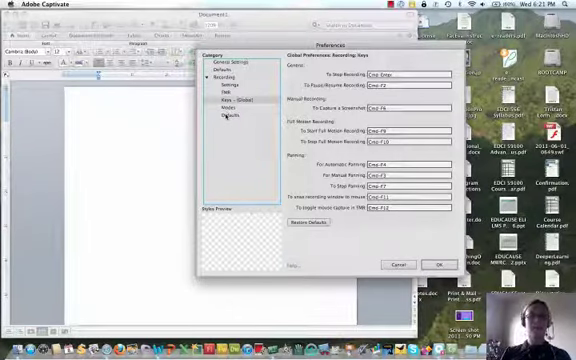
Review the default caption styles under Recording Defaults and close Preferences back to the Word recording setup
{"action": "left_click", "coordinate": [228, 116]}
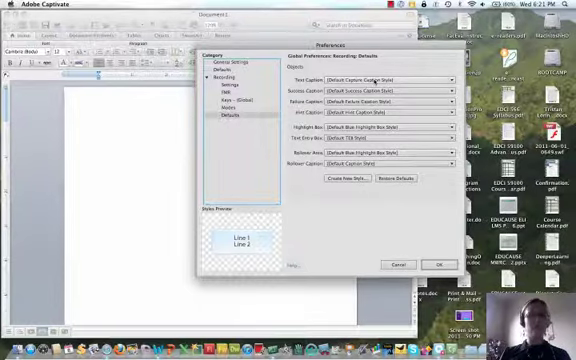
{"action": "left_click", "coordinate": [450, 76]}
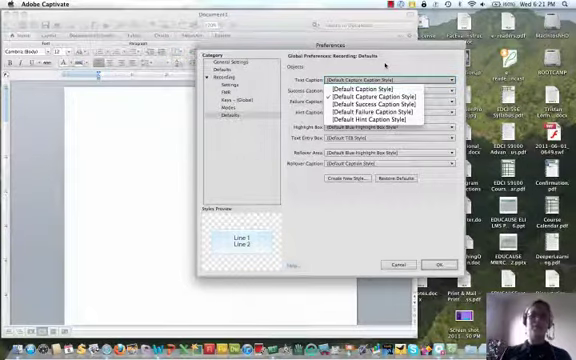
{"action": "left_click", "coordinate": [380, 78]}
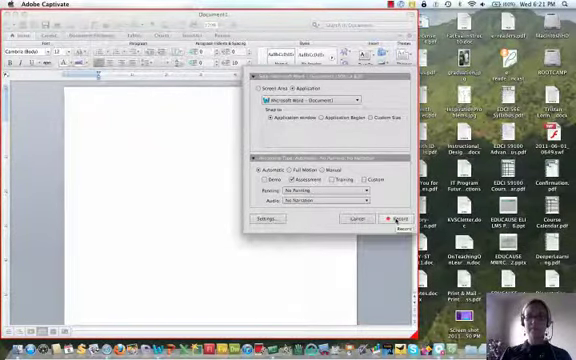
Start recording the Microsoft Word window
{"action": "left_click", "coordinate": [388, 216]}
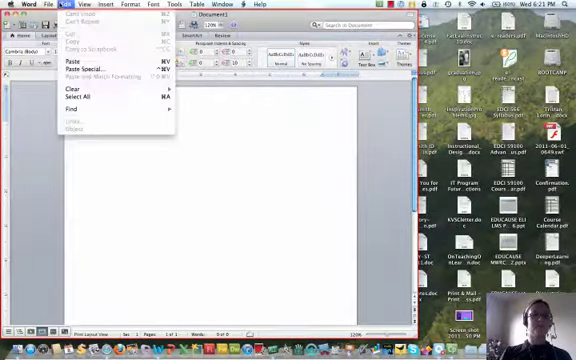
Walk through Word's File and Edit menus, showing the Share options, during the capture
{"action": "left_click", "coordinate": [48, 6]}
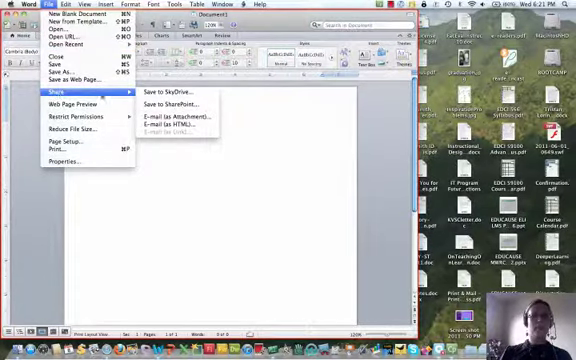
{"action": "left_click", "coordinate": [122, 8]}
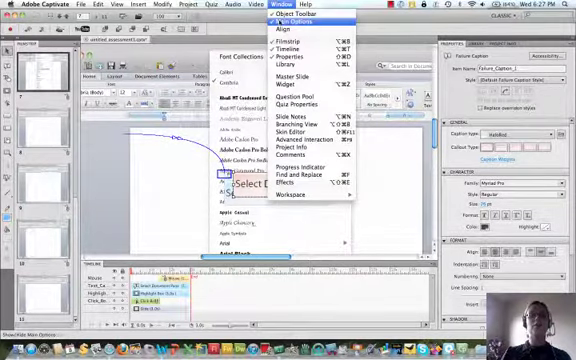
{"action": "mouse_move", "coordinate": [304, 76]}
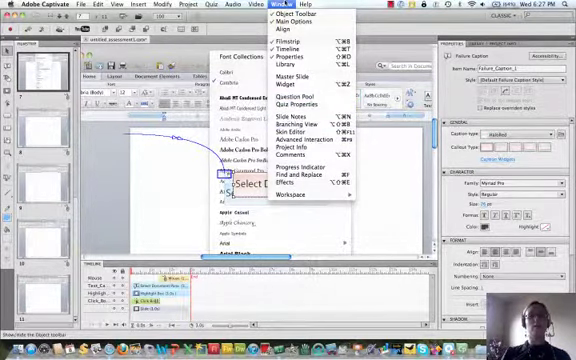
{"action": "mouse_move", "coordinate": [304, 132]}
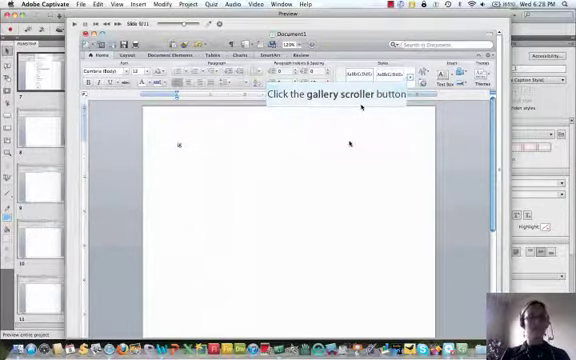
{"action": "mouse_move", "coordinate": [400, 136]}
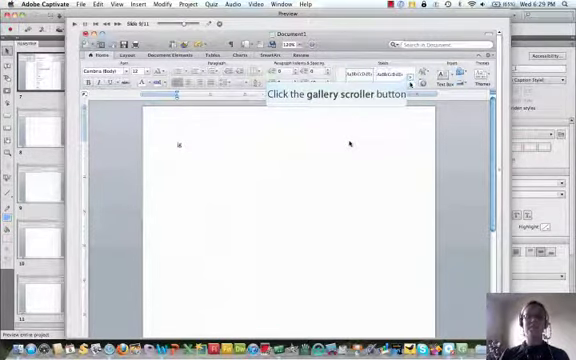
Make the slide caption read 'Click the gallery scroller button' beside the styles gallery
{"action": "left_click", "coordinate": [412, 76]}
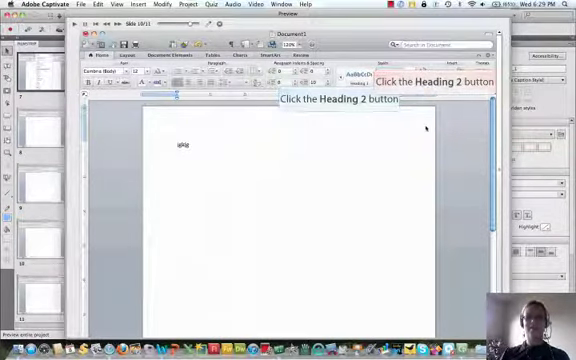
Move to the next slide and reword its captions as 'Click the Heading 2 button'
{"action": "left_click", "coordinate": [392, 76]}
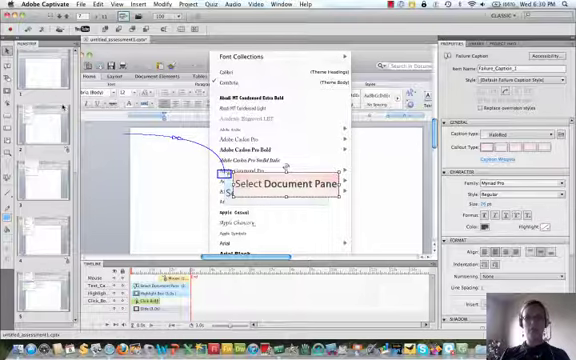
{"action": "mouse_move", "coordinate": [184, 156]}
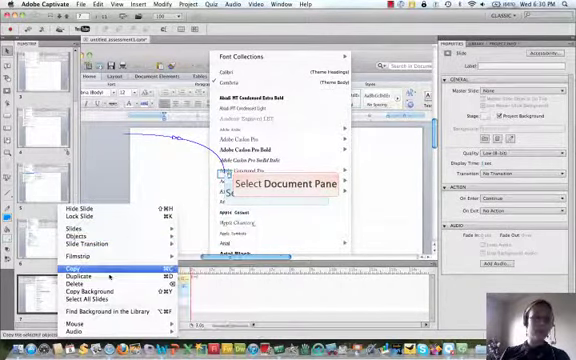
{"action": "mouse_move", "coordinate": [96, 290]}
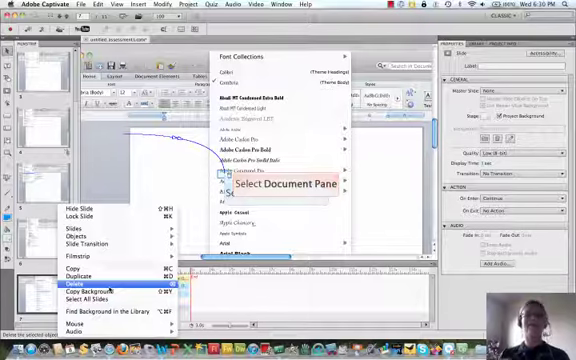
{"action": "mouse_move", "coordinate": [90, 268]}
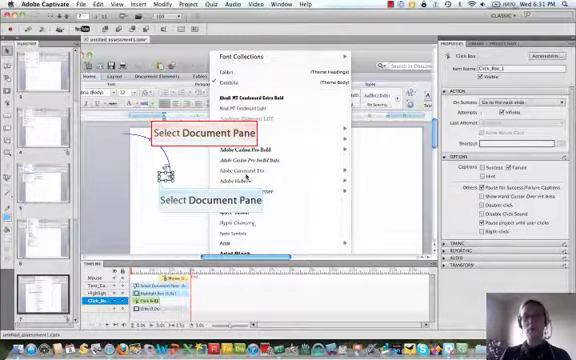
Reposition the second Select Document Pane caption just beneath the first one
{"action": "left_click", "coordinate": [204, 200]}
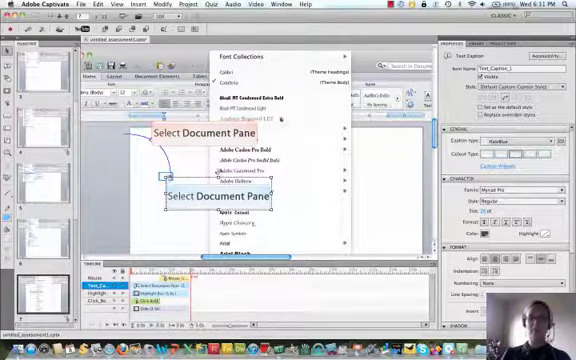
{"action": "left_click", "coordinate": [132, 6]}
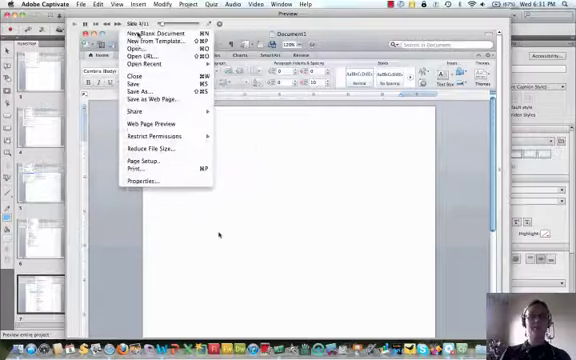
Bring up the Insert Questions dialog from the Quiz menu on the last slide
{"action": "left_click", "coordinate": [112, 4]}
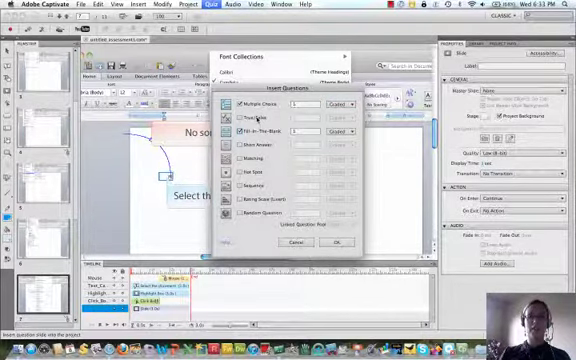
Insert a Multiple Choice question slide with placeholder question and answers
{"action": "left_click", "coordinate": [338, 244]}
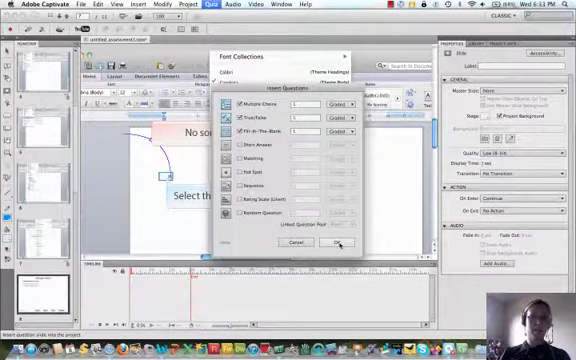
{"action": "left_click", "coordinate": [346, 244]}
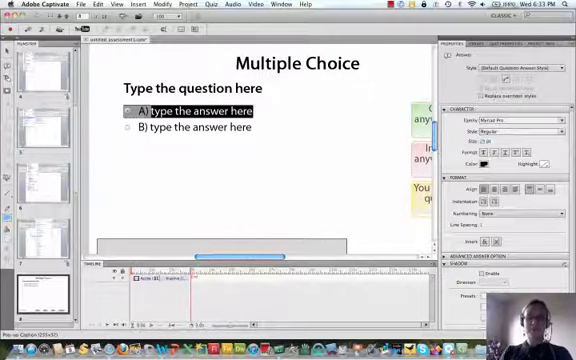
Fill in the answers as 'The answer' and 'Not the answer', then deselect them
{"action": "type", "text": "The answer"}
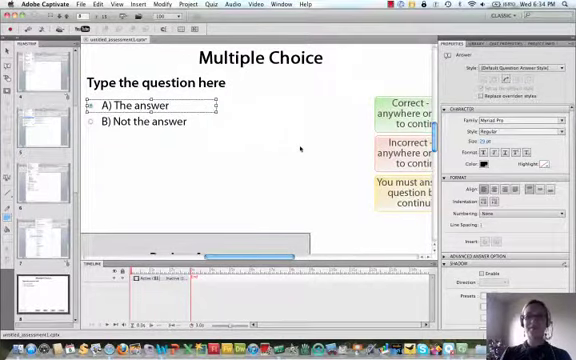
{"action": "left_click", "coordinate": [356, 120]}
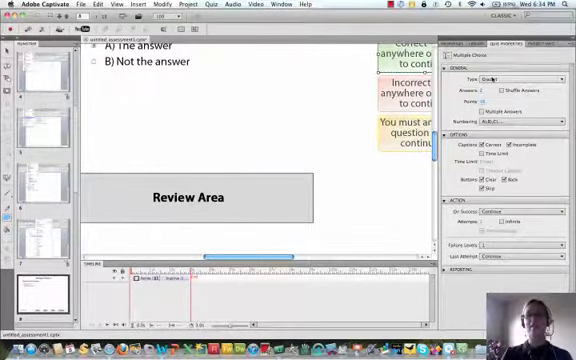
Switch the answer numbering in Quiz Properties from A), B) to 1, 2, 3
{"action": "left_click", "coordinate": [518, 78]}
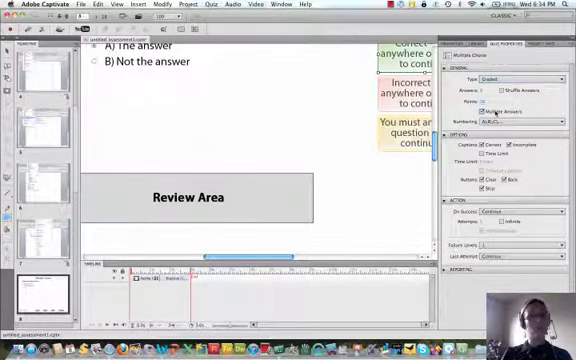
{"action": "left_click", "coordinate": [540, 122]}
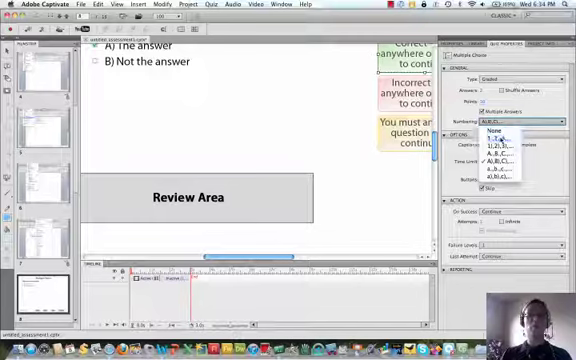
{"action": "left_click", "coordinate": [490, 140]}
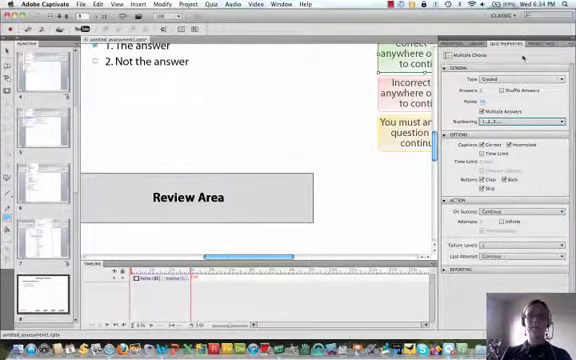
{"action": "left_click", "coordinate": [540, 44]}
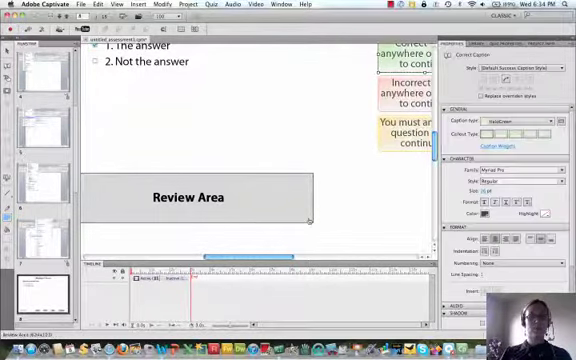
Replace the True/False question placeholder with 'The sky is blue.'
{"action": "left_click", "coordinate": [188, 198]}
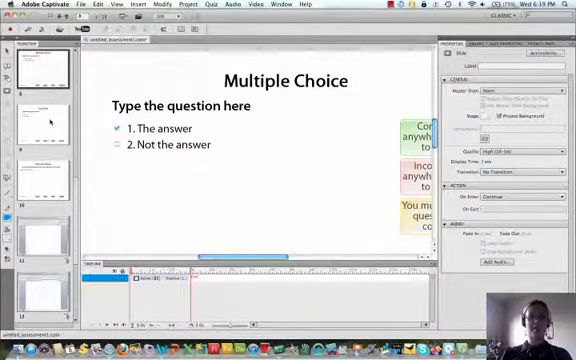
{"action": "scroll", "scroll_direction": "down", "scroll_amount": 3}
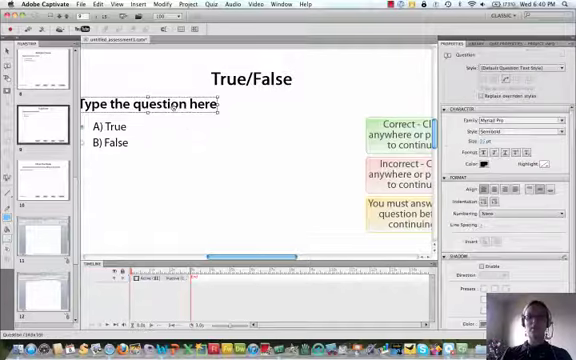
{"action": "double_click", "coordinate": [152, 104]}
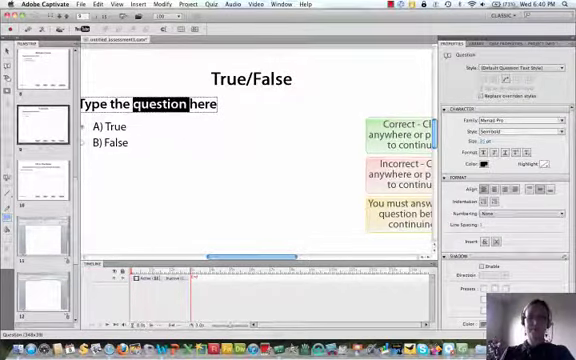
{"action": "type", "text": "The sky is b"}
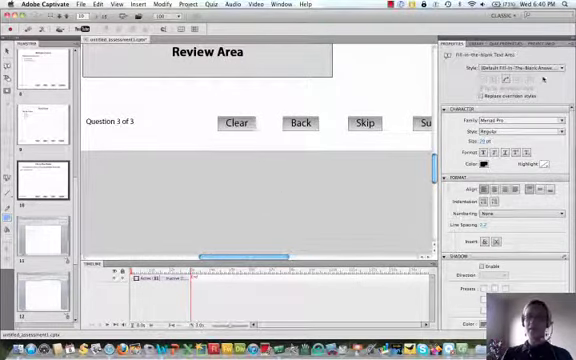
Review the Quiz Results slide's score, accuracy and attempts fields and its properties
{"action": "left_click", "coordinate": [490, 42]}
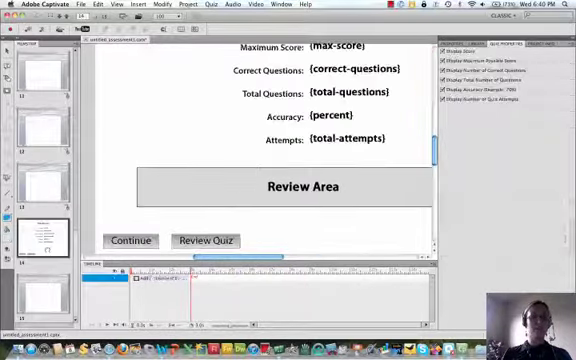
{"action": "scroll", "scroll_direction": "up", "scroll_amount": 3}
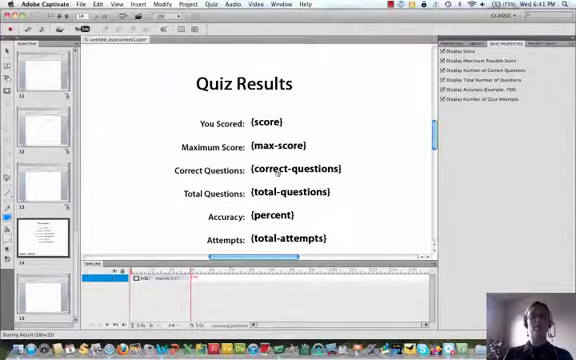
{"action": "scroll", "scroll_direction": "down", "scroll_amount": 3}
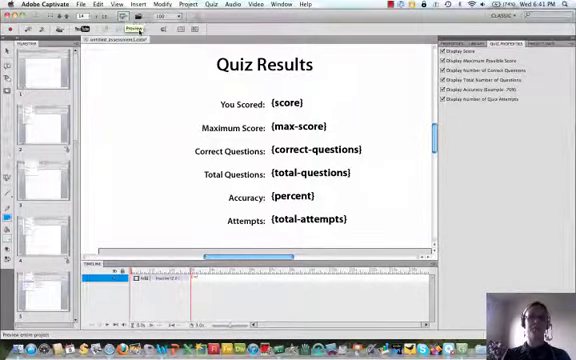
Preview the whole project, playing through to the Multiple Choice question slide
{"action": "left_click", "coordinate": [116, 28]}
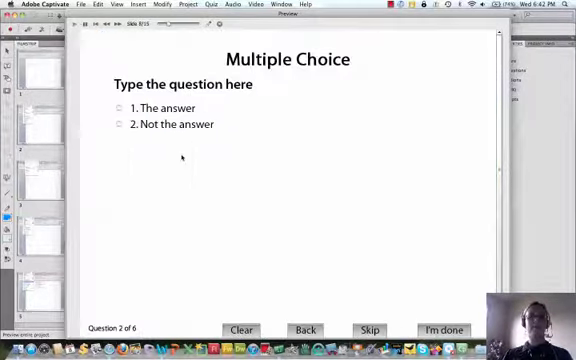
{"action": "mouse_move", "coordinate": [332, 298]}
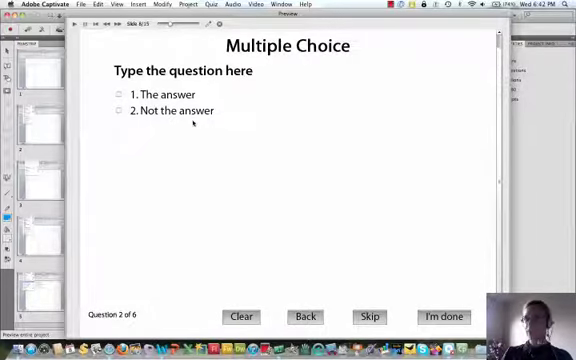
{"action": "mouse_move", "coordinate": [392, 124]}
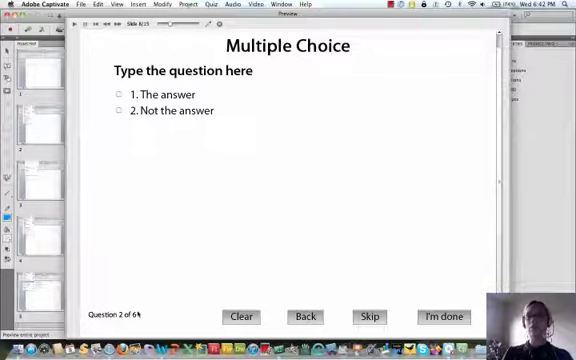
Answer the previewed 'The sky is blue.' question True, submit it and continue past the correct feedback
{"action": "left_click", "coordinate": [160, 94]}
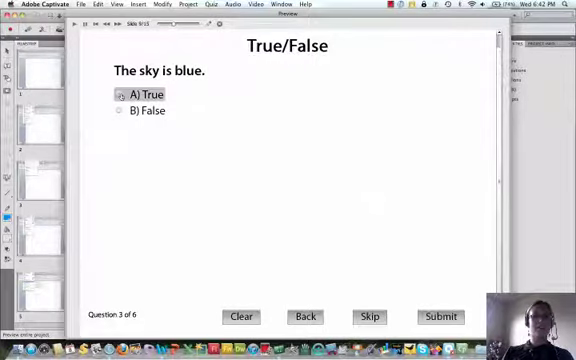
{"action": "left_click", "coordinate": [440, 316]}
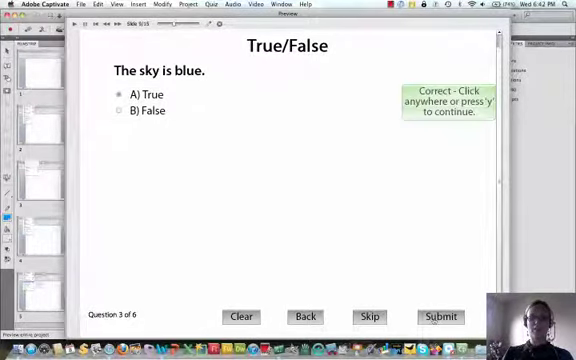
{"action": "left_click", "coordinate": [444, 108]}
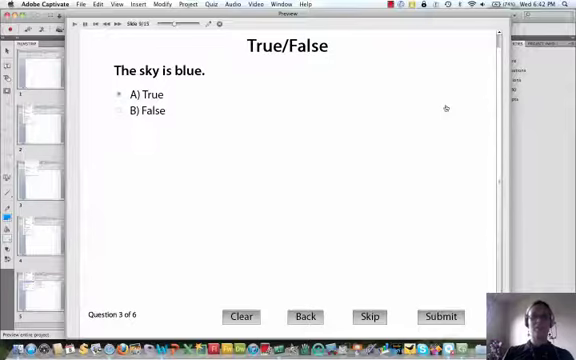
Fill the question's blank with the word 'blank' and submit it, getting marked correct
{"action": "left_click", "coordinate": [368, 316]}
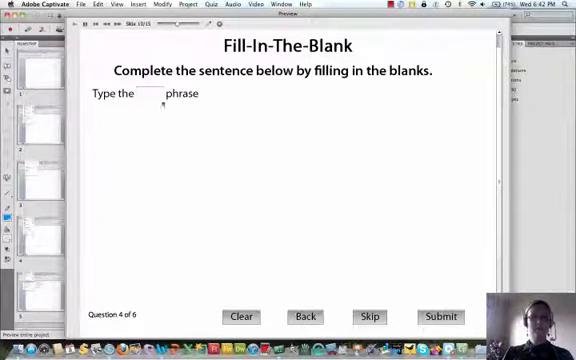
{"action": "type", "text": "blank"}
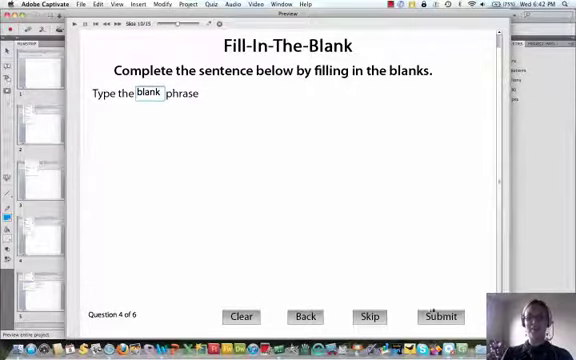
{"action": "left_click", "coordinate": [440, 316]}
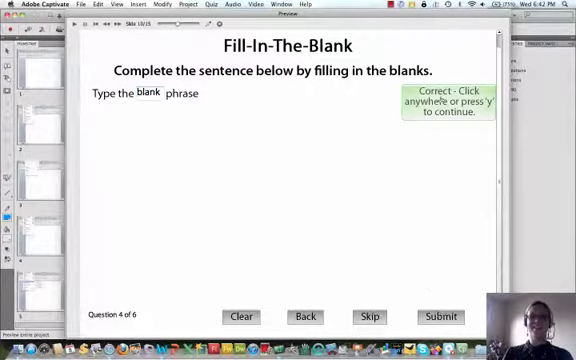